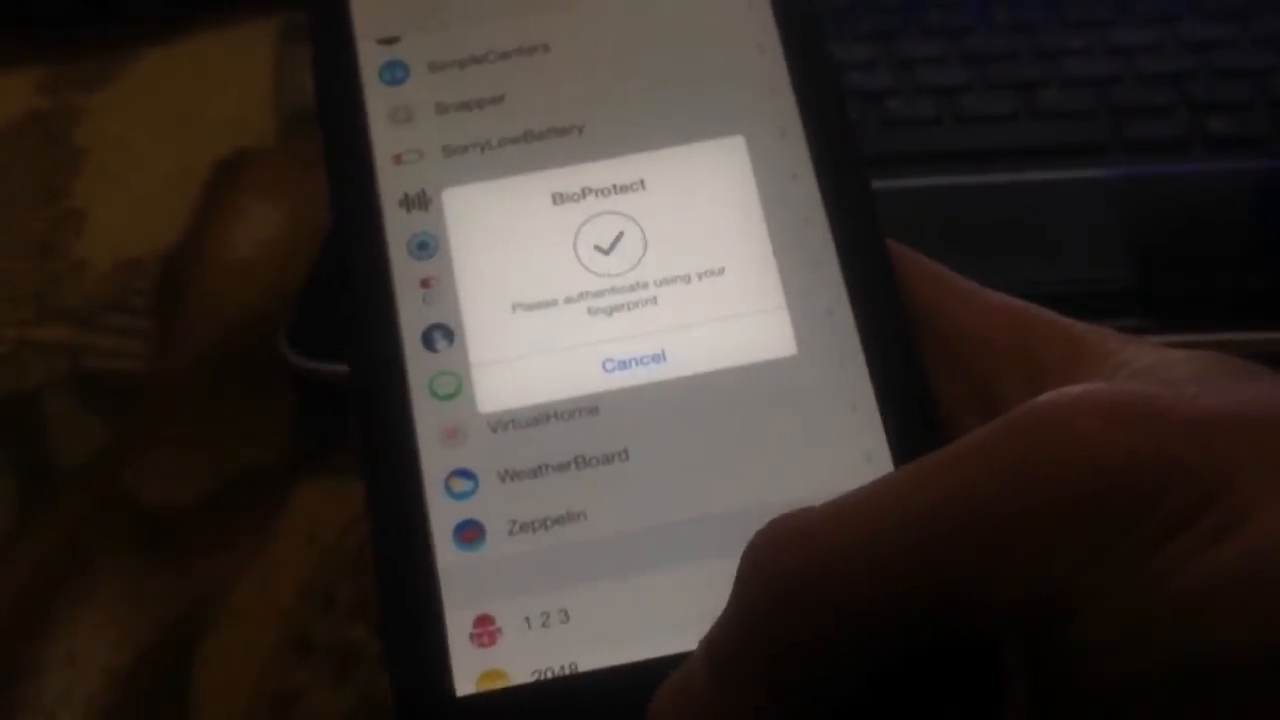
Bring up Springtomize 3's Pages options, showing Hide Dots and Disable Spotlight
{"action": "left_click", "coordinate": [633, 361]}
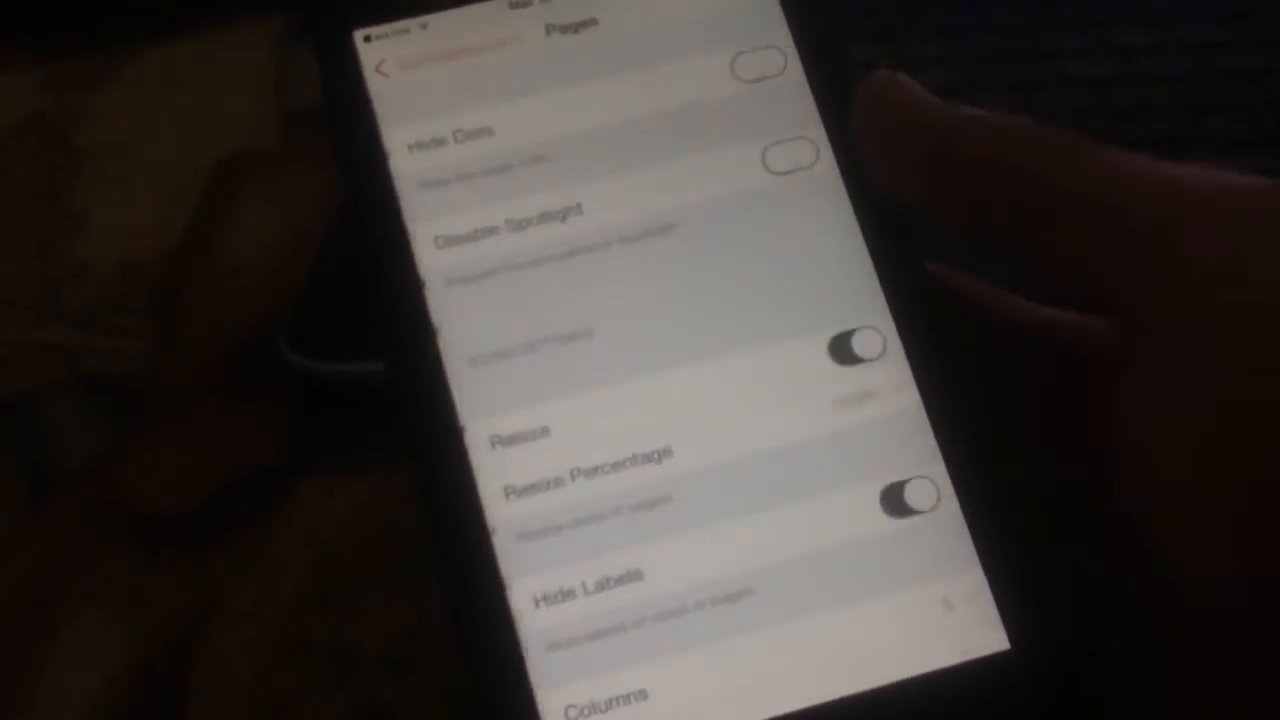
{"action": "scroll", "scroll_direction": "down", "scroll_amount": 3}
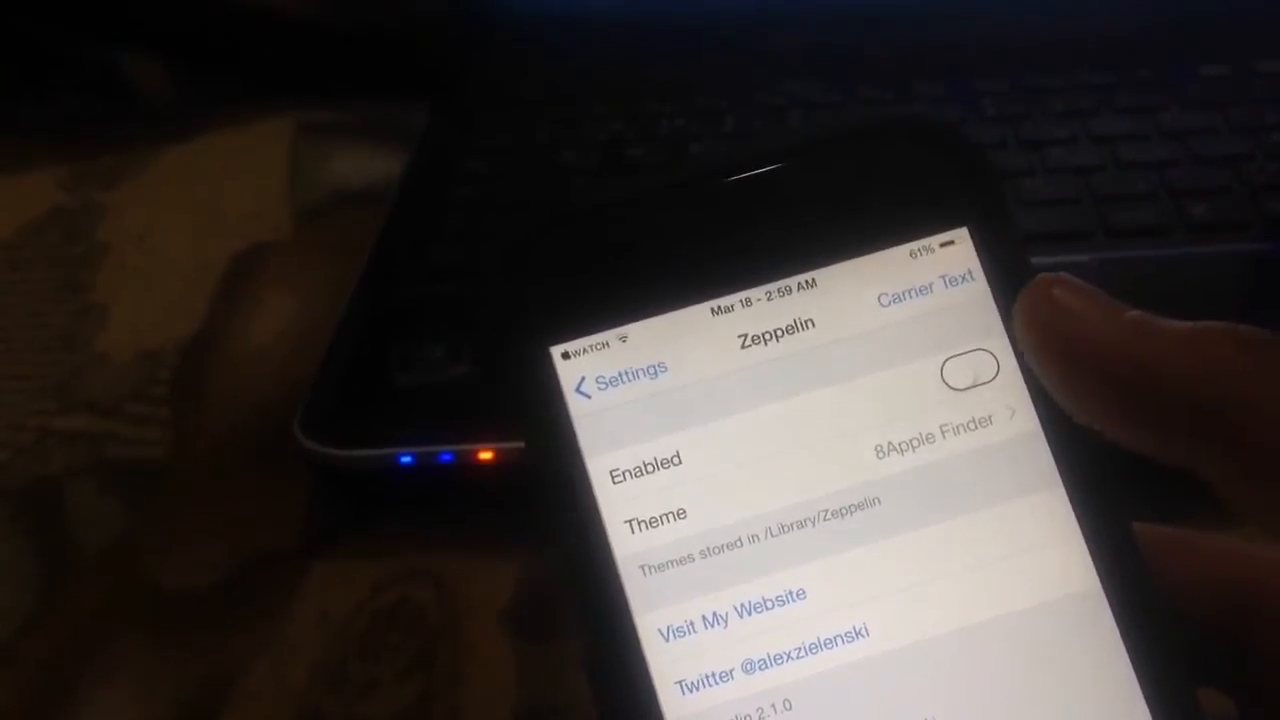
Return from Zeppelin's carrier text options to the main tweaks list
{"action": "left_click", "coordinate": [615, 383]}
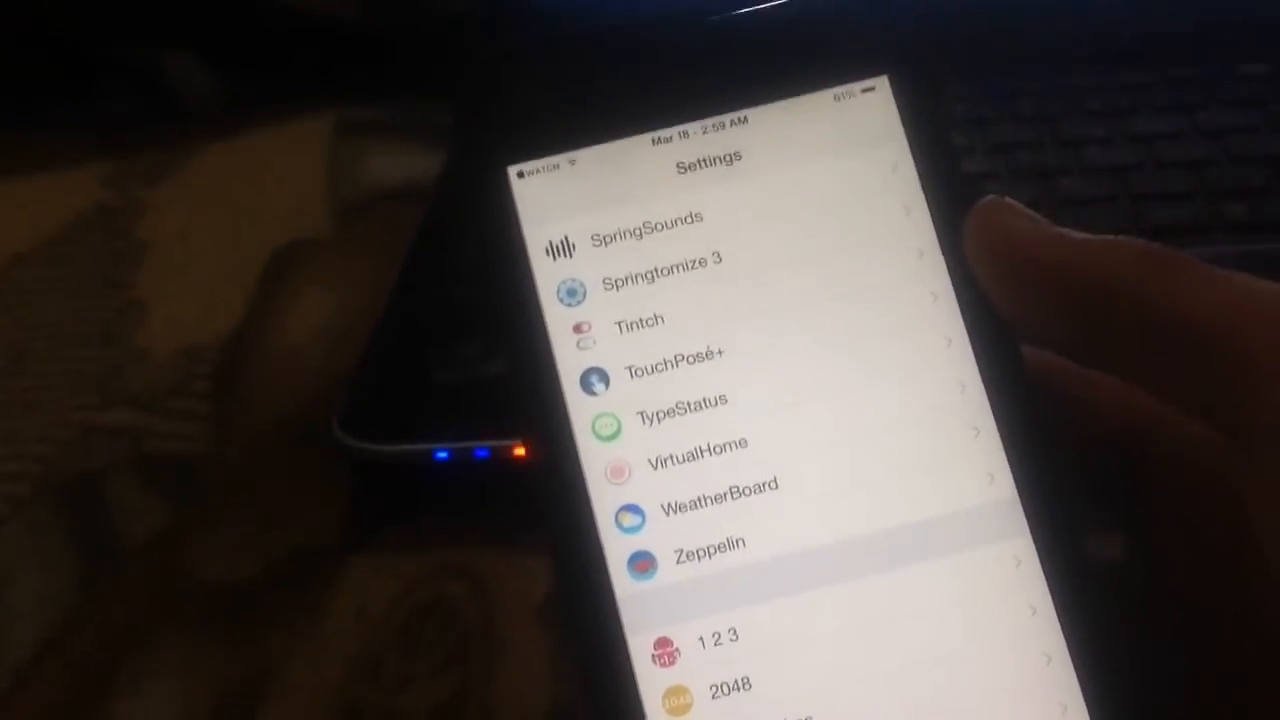
Scroll through the Settings tweak list before exiting to the home screen
{"action": "scroll", "scroll_direction": "down", "scroll_amount": 3}
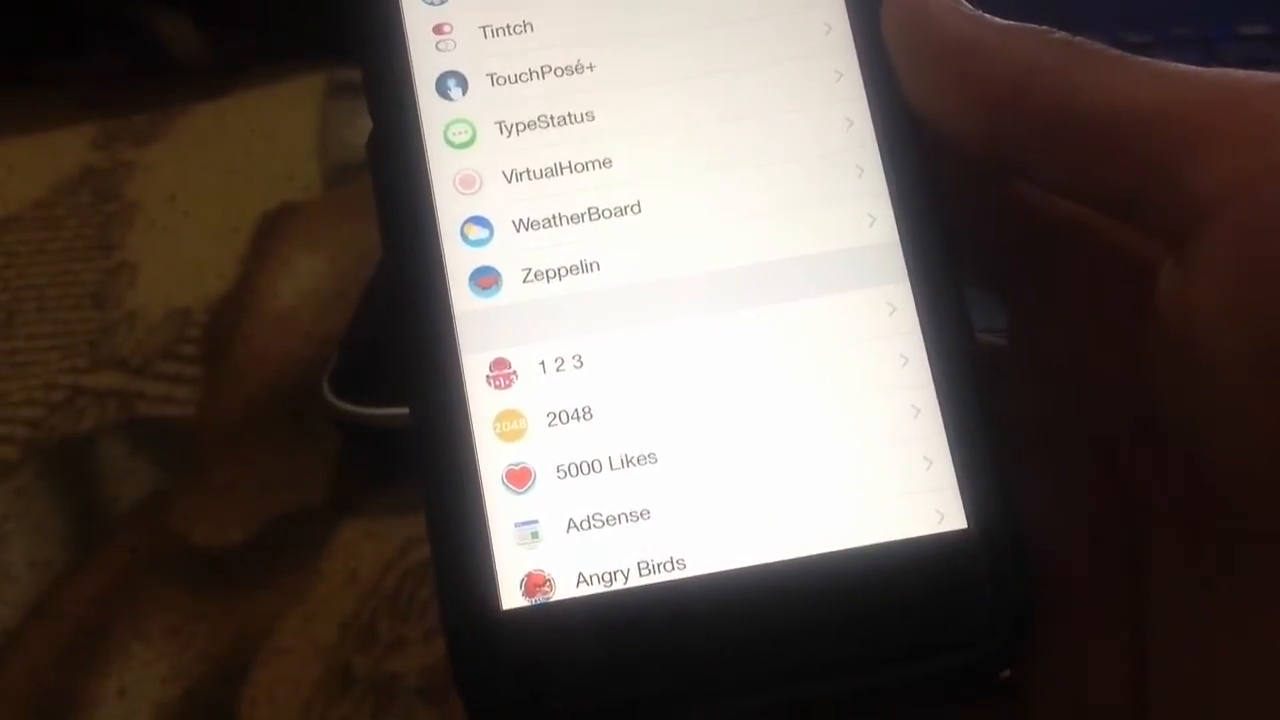
{"action": "scroll", "scroll_direction": "up", "scroll_amount": 3}
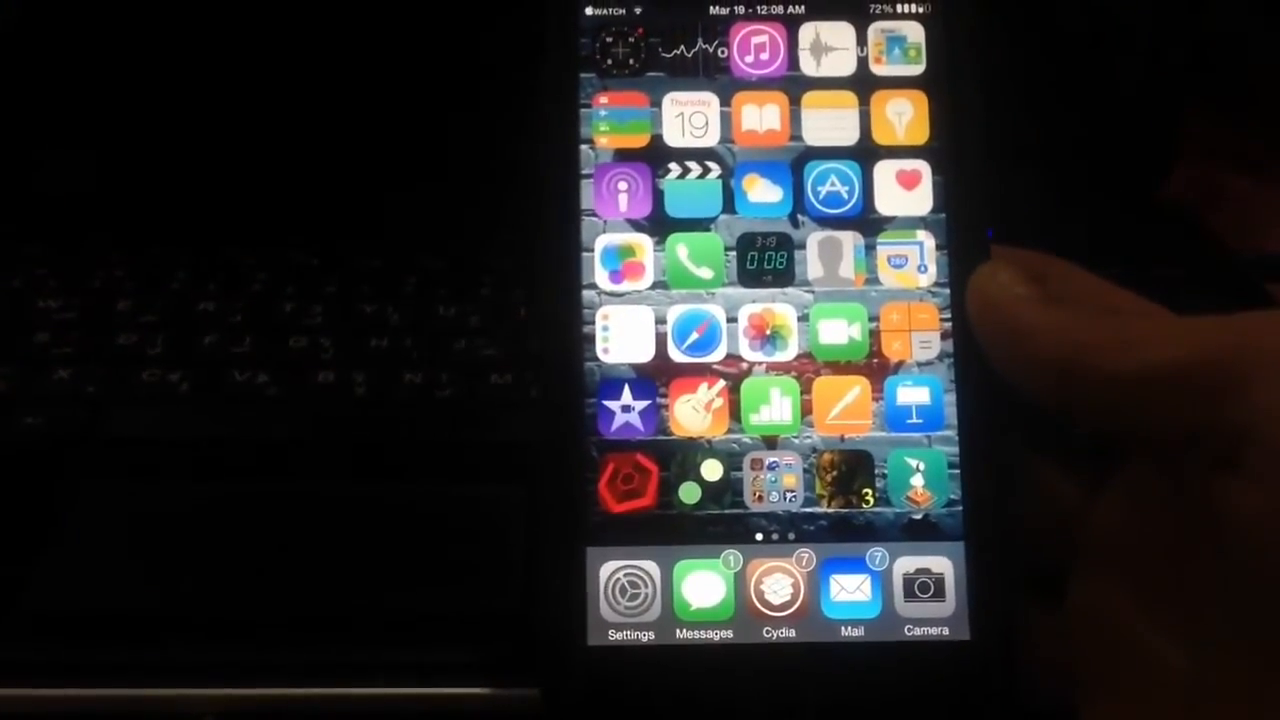
{"action": "left_click", "coordinate": [630, 590]}
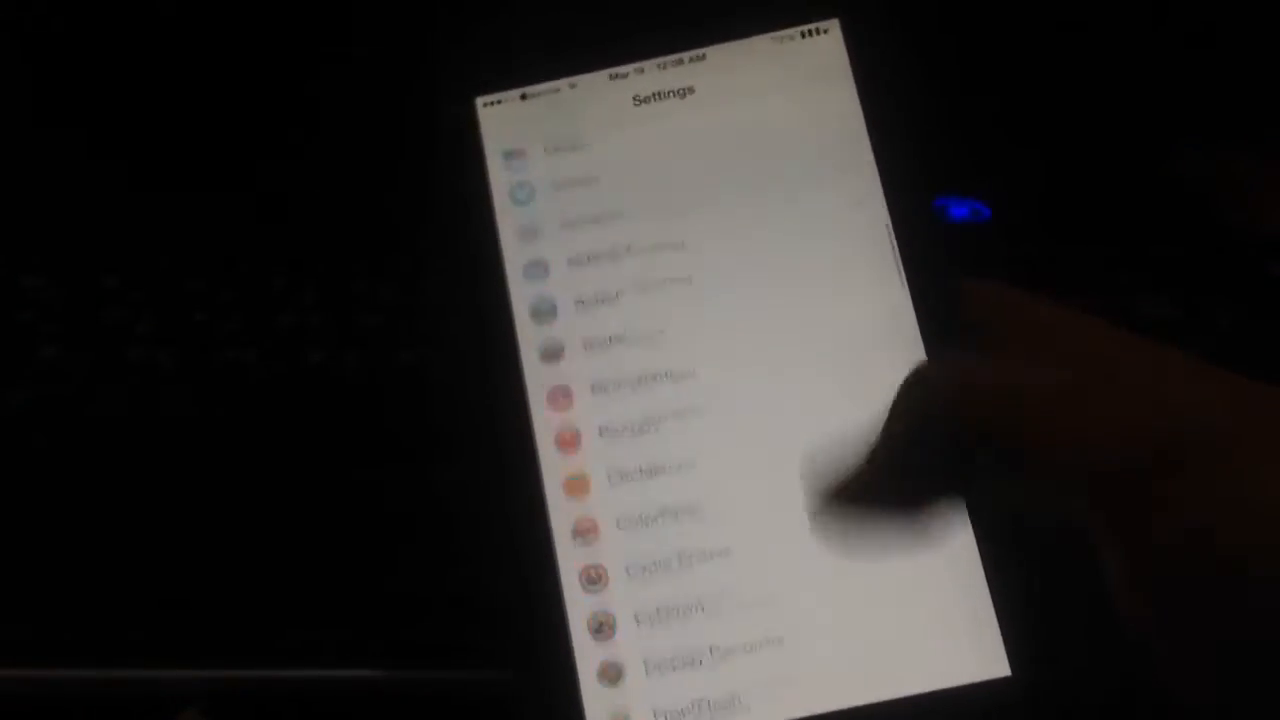
Show Virtual Home's Tap & short hold action choices, with Screenshot selected
{"action": "scroll", "scroll_direction": "down", "scroll_amount": 3}
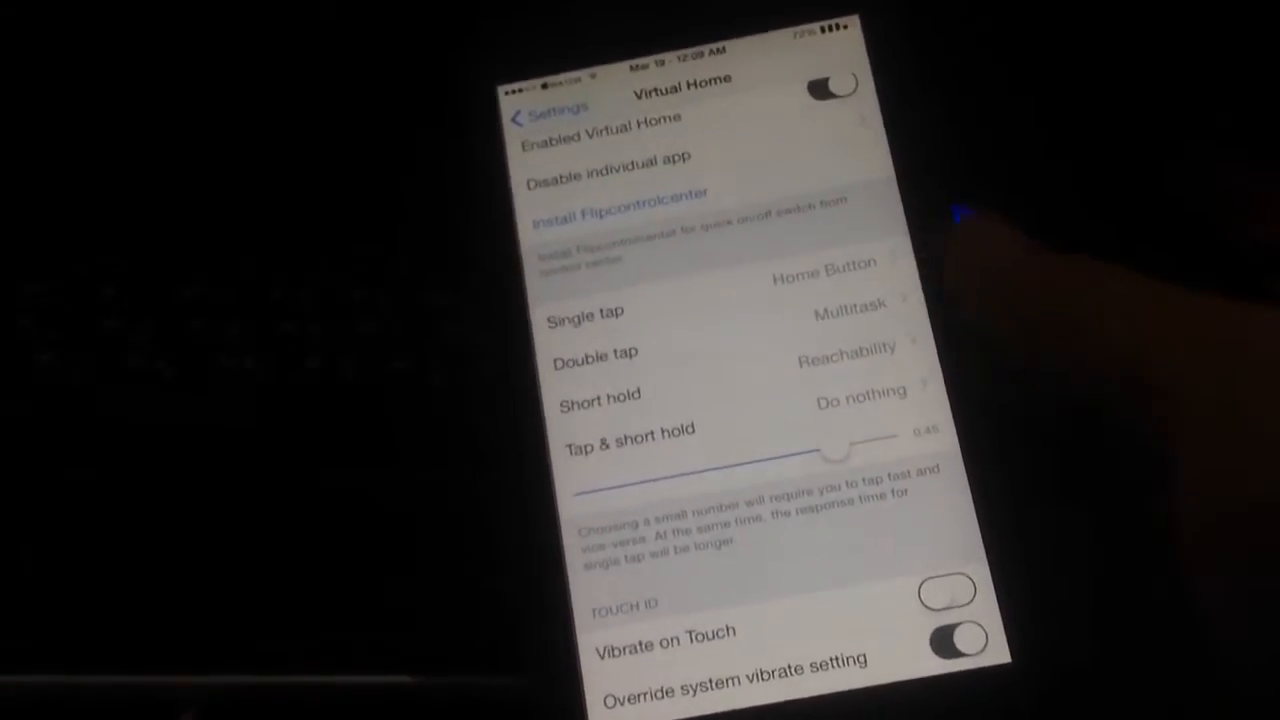
{"action": "left_click", "coordinate": [630, 430]}
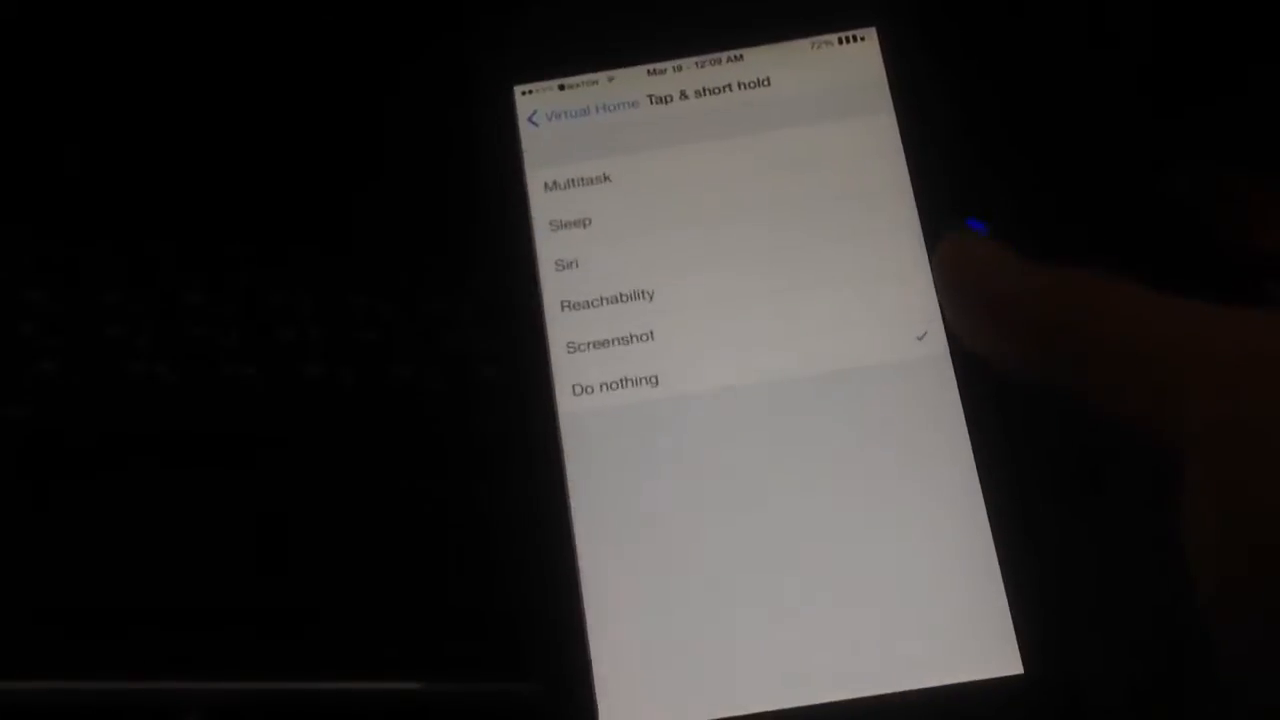